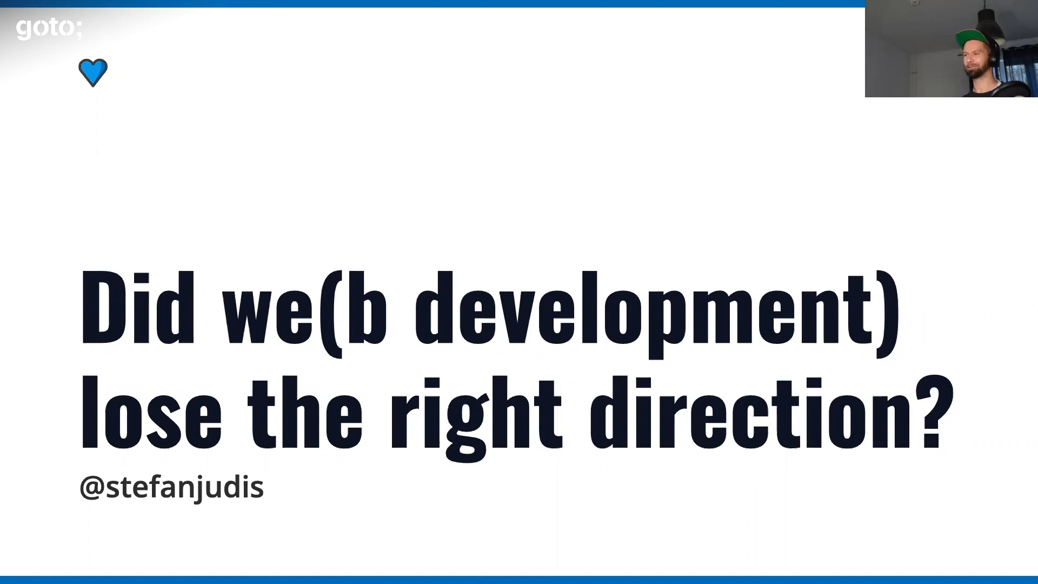
key("Right")
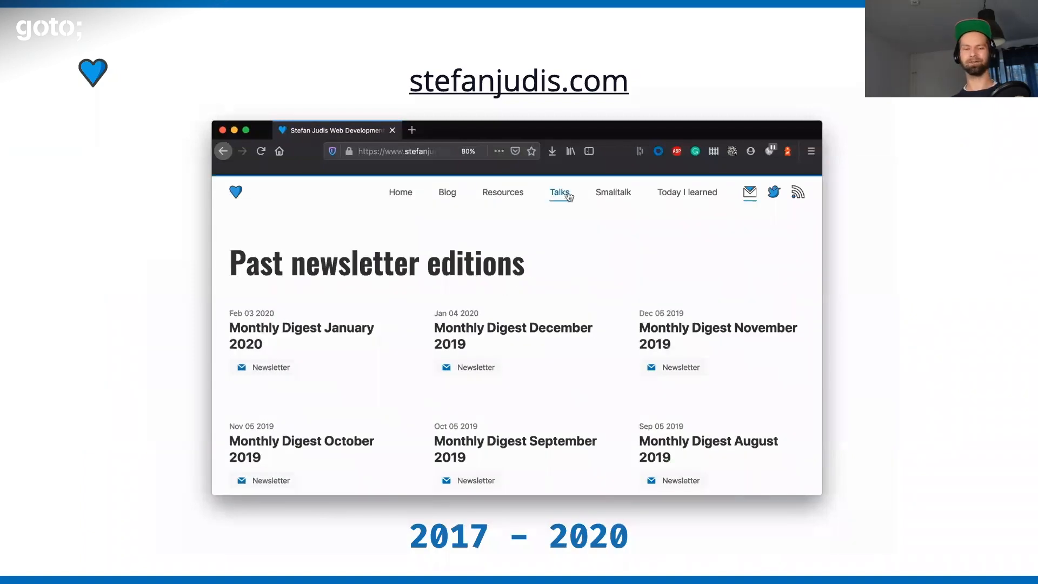
left_click(558, 192)
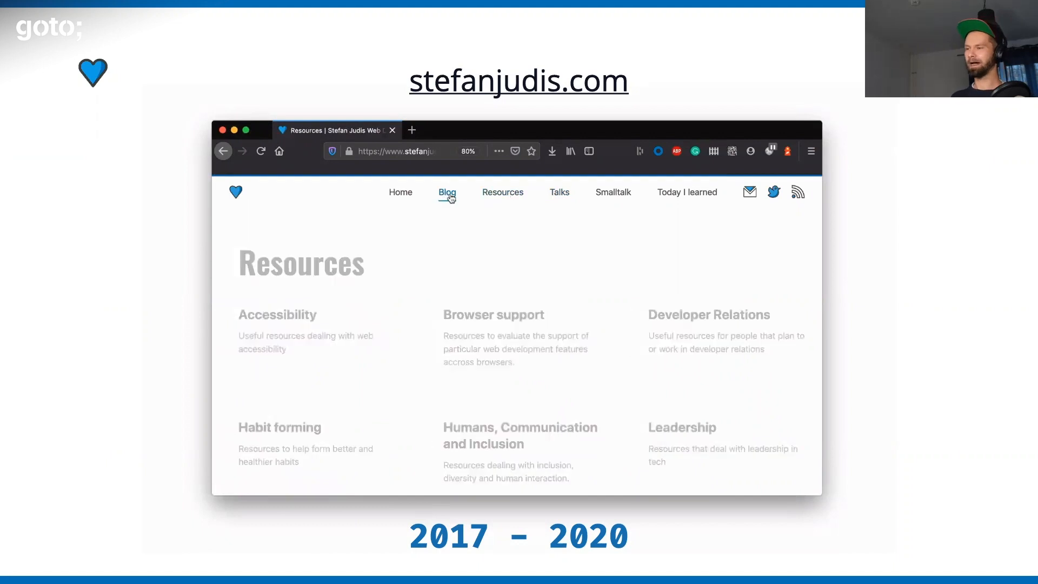
left_click(446, 192)
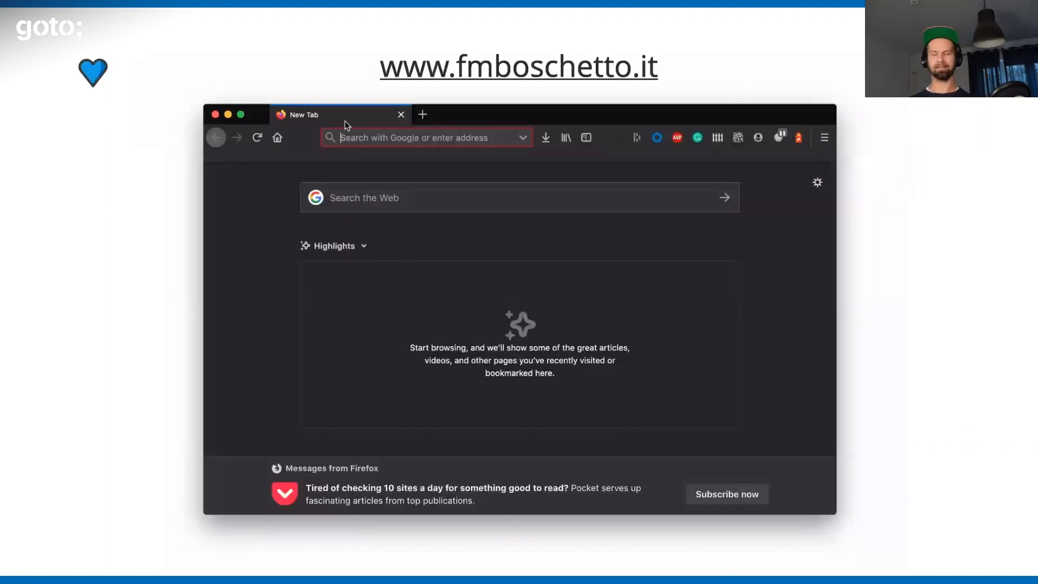
type("www.fmboschetto.it")
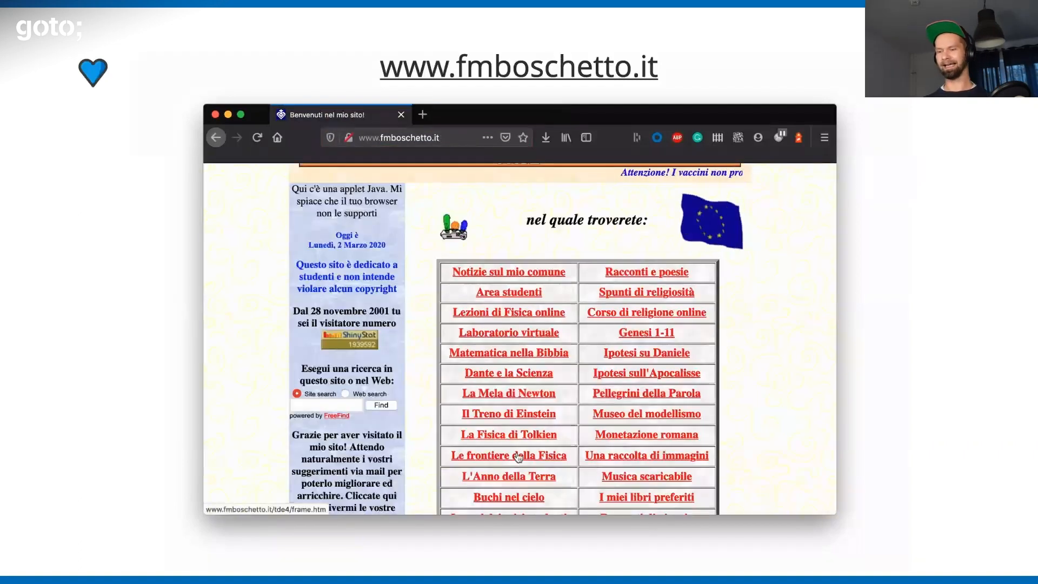
left_click(508, 456)
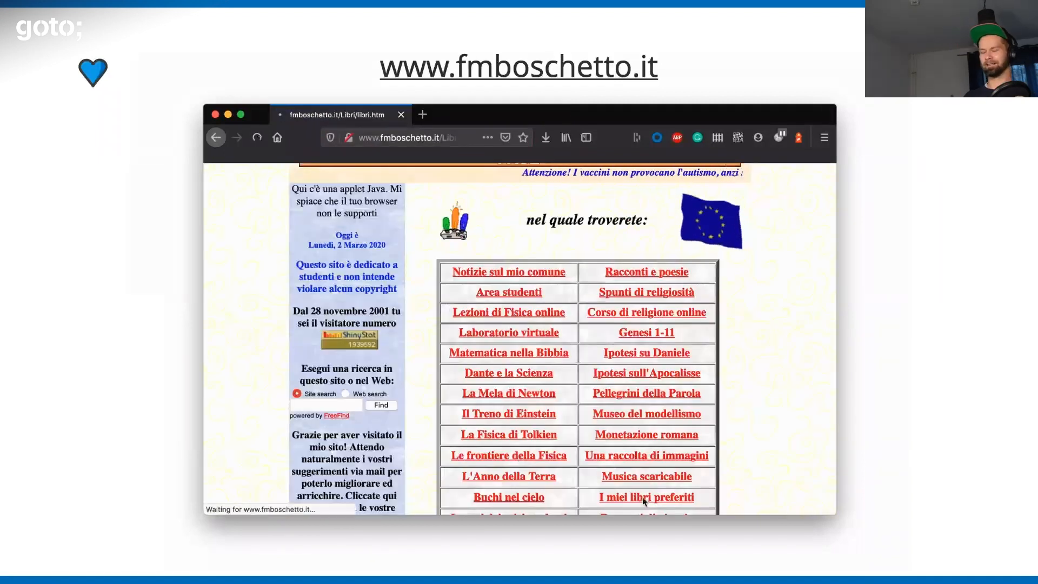
left_click(645, 497)
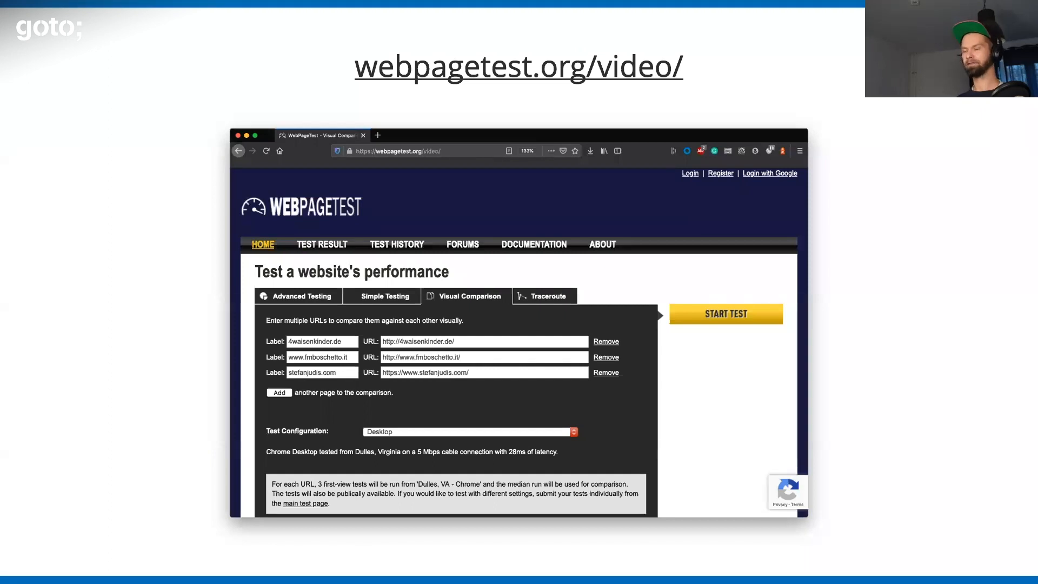
left_click(726, 314)
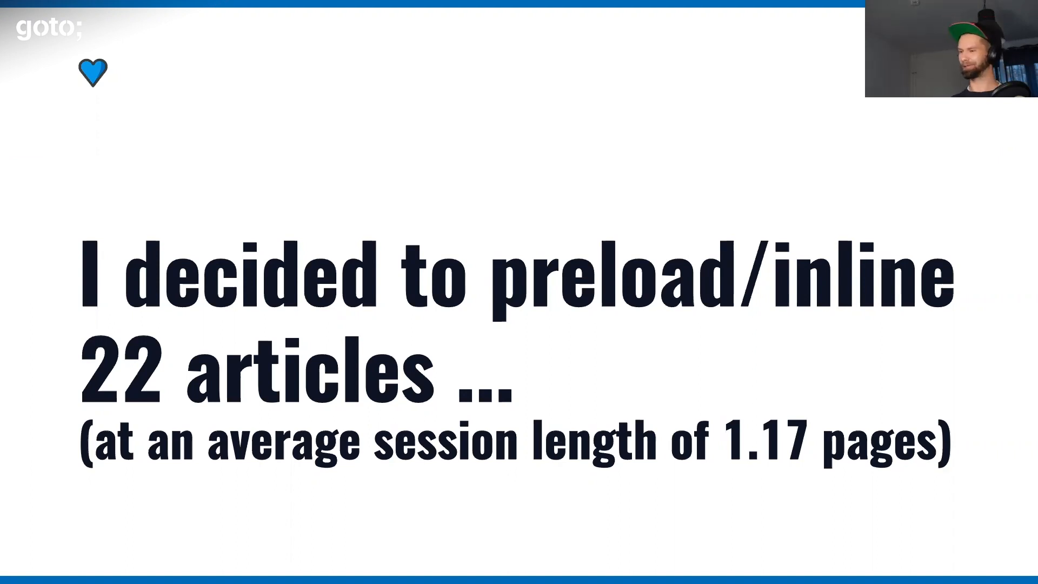
key("Right")
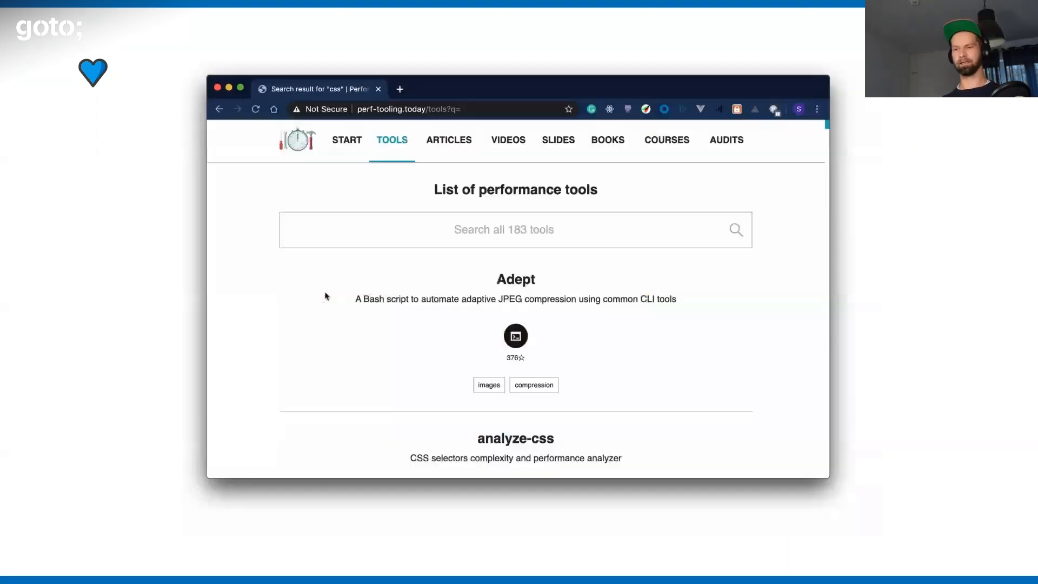
mouse_move(374, 153)
type("c")
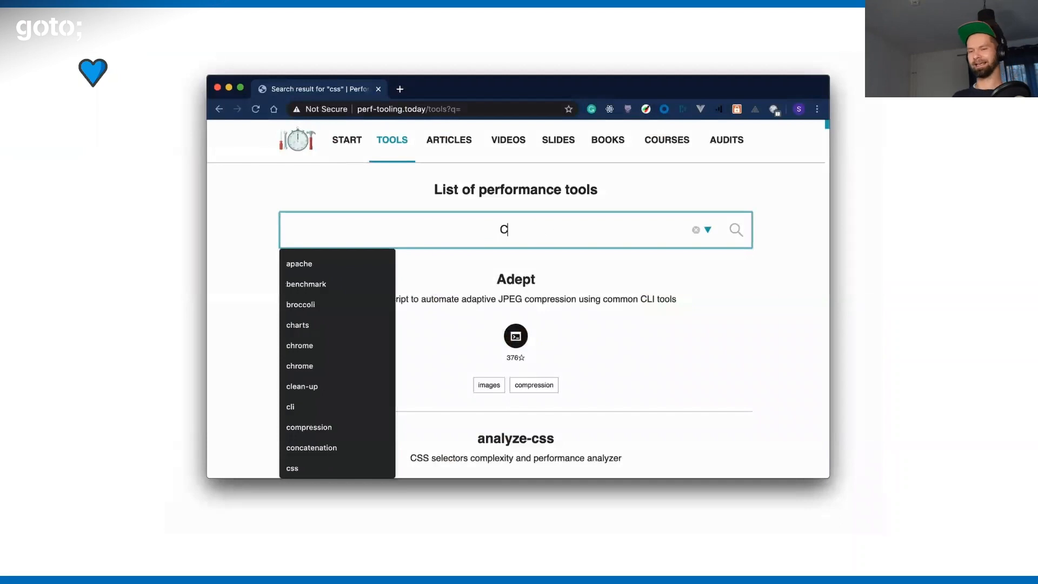
type("ss")
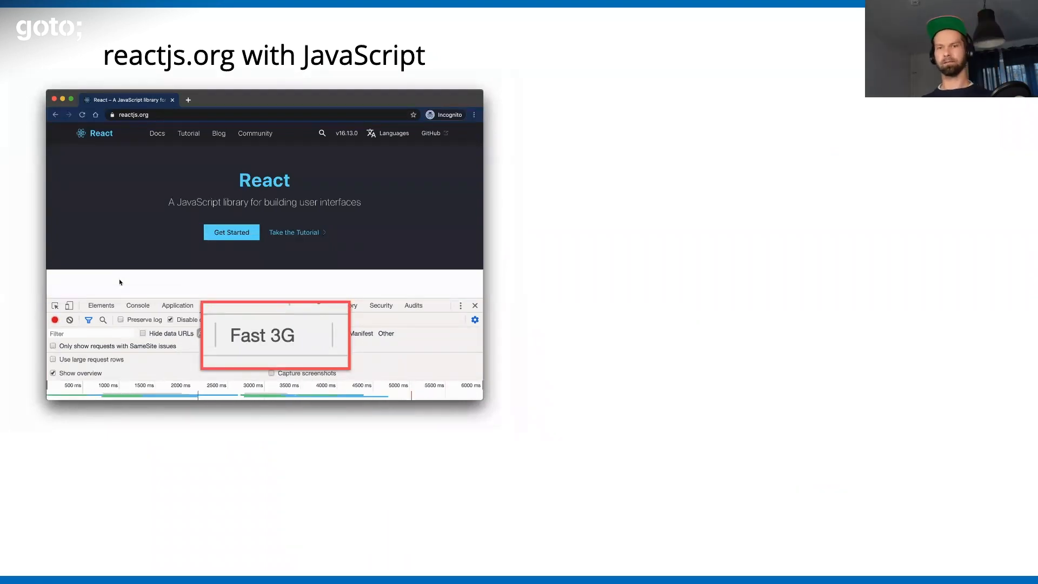
left_click(188, 133)
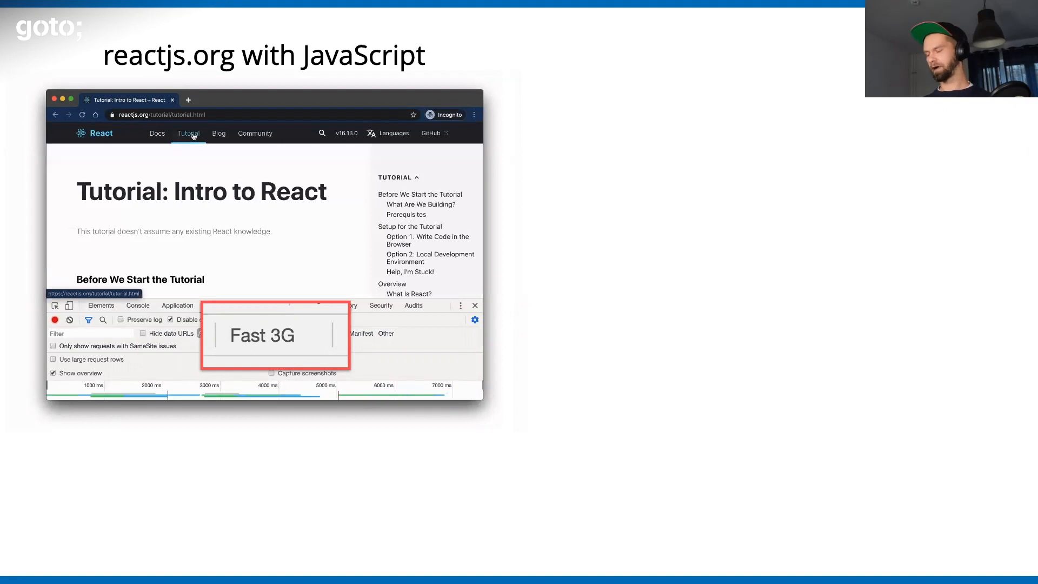
left_click(218, 133)
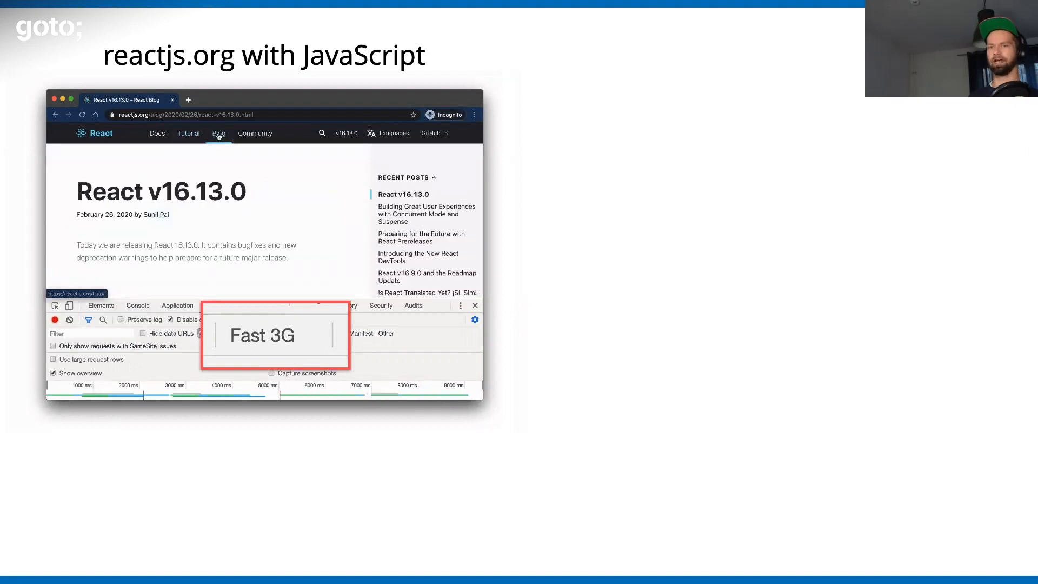
left_click(254, 134)
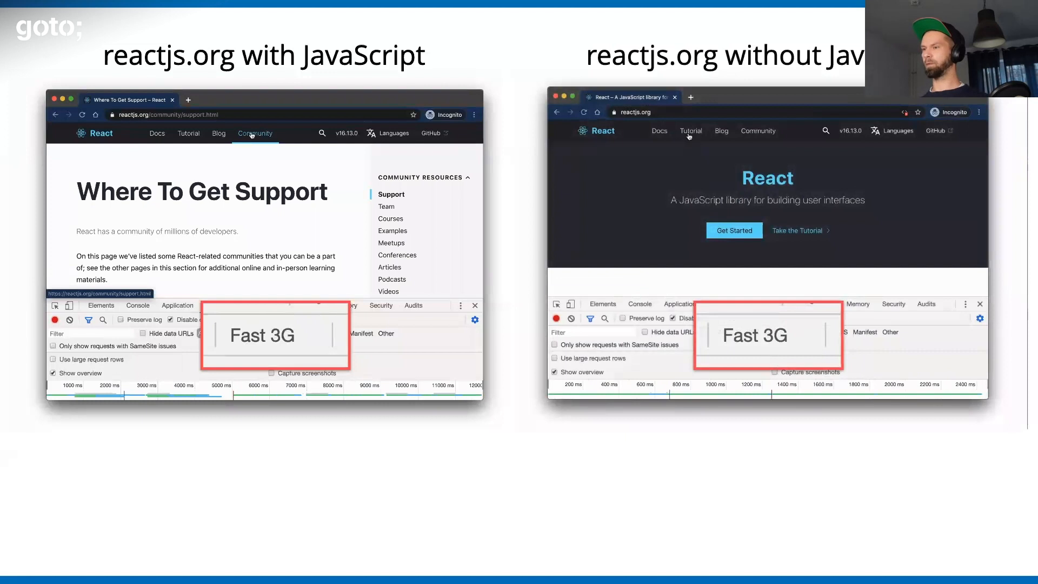
Show reactjs.org loading with and without JavaScript under Fast 3G throttling.
left_click(691, 131)
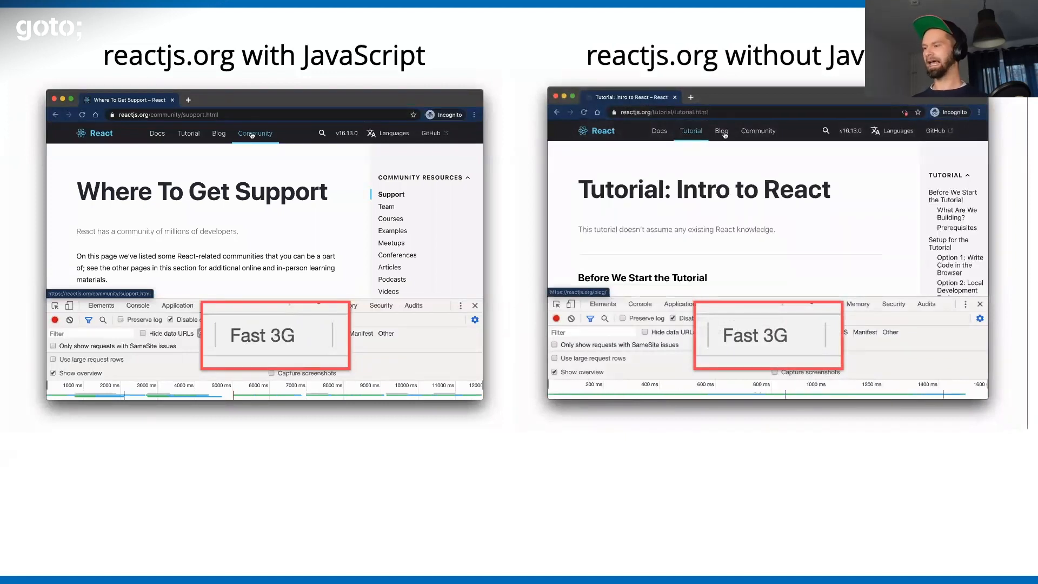
left_click(721, 131)
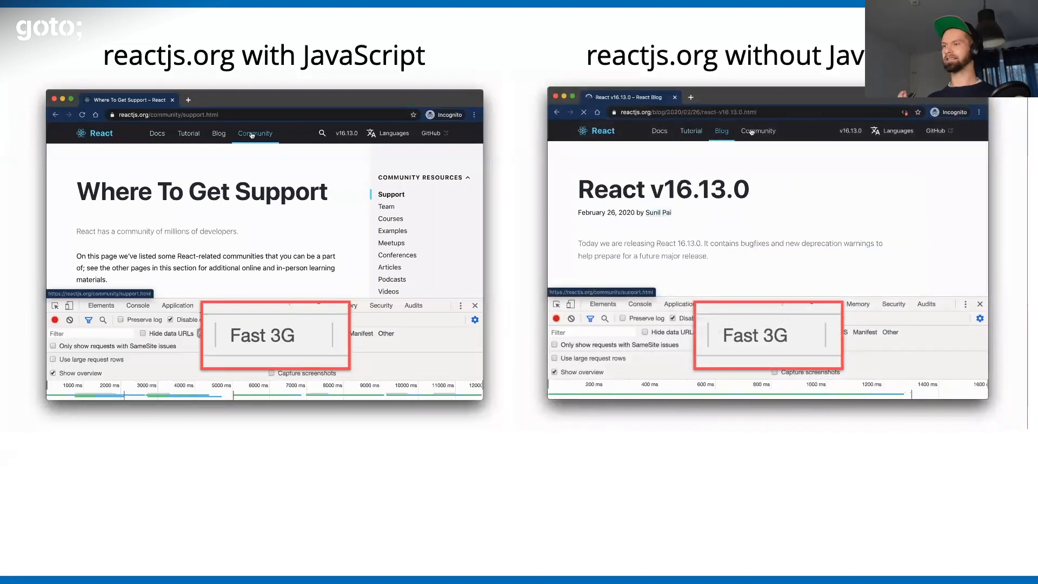
left_click(758, 131)
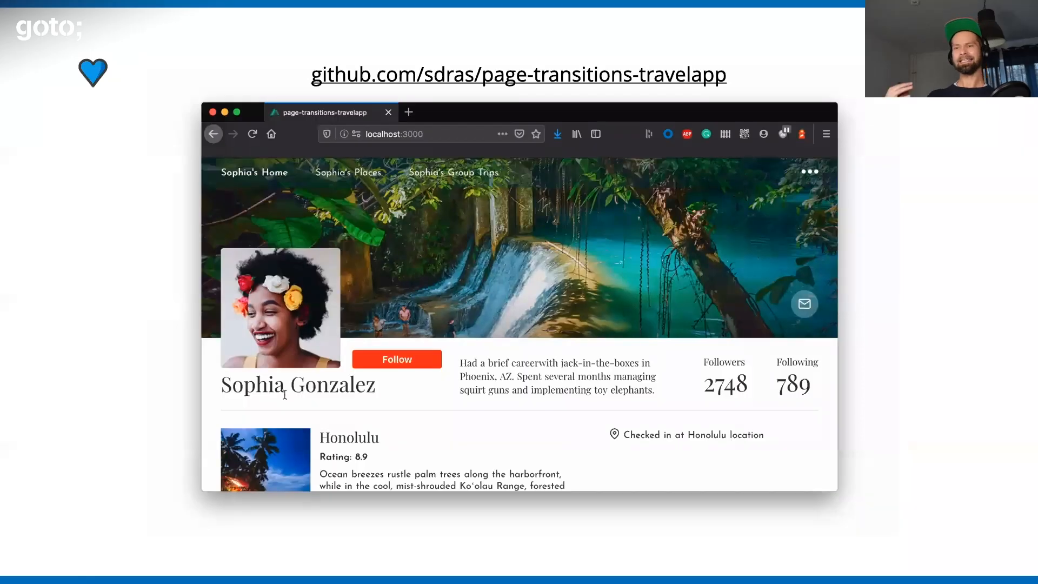
Move through the travel app's Places, Home and Honolulu Group Trips pages.
left_click(348, 171)
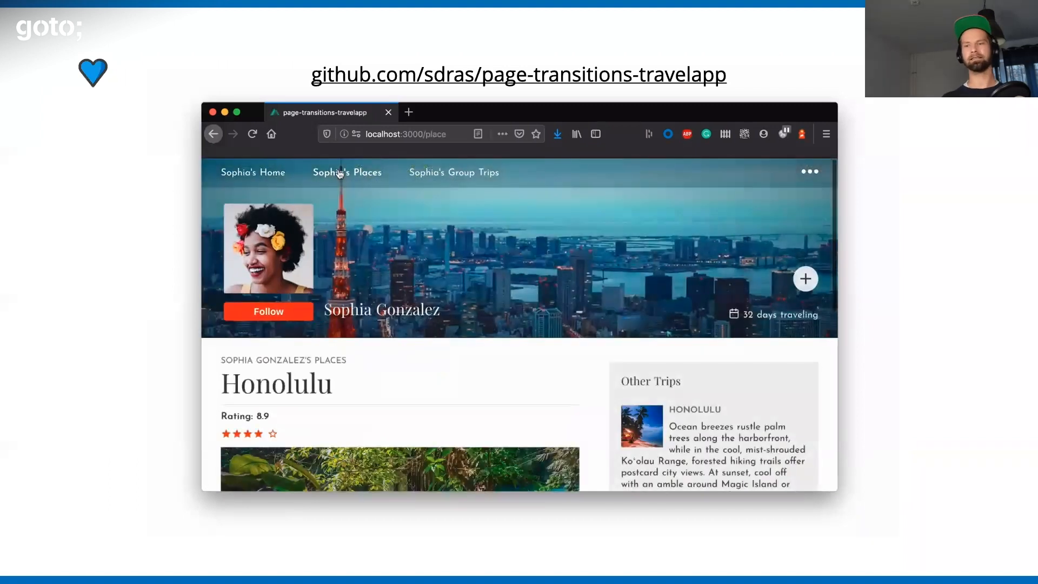
left_click(453, 172)
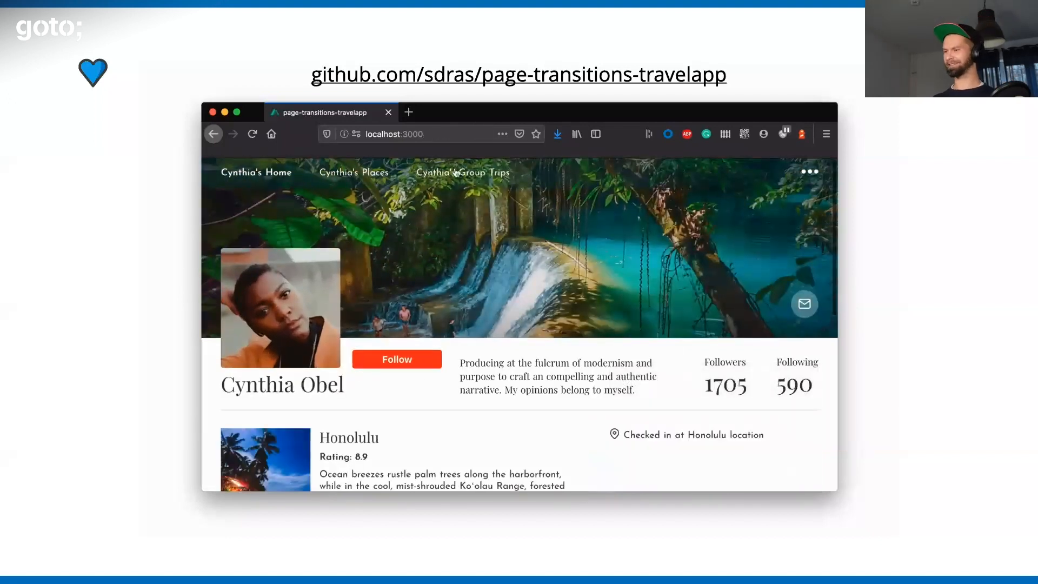
left_click(463, 172)
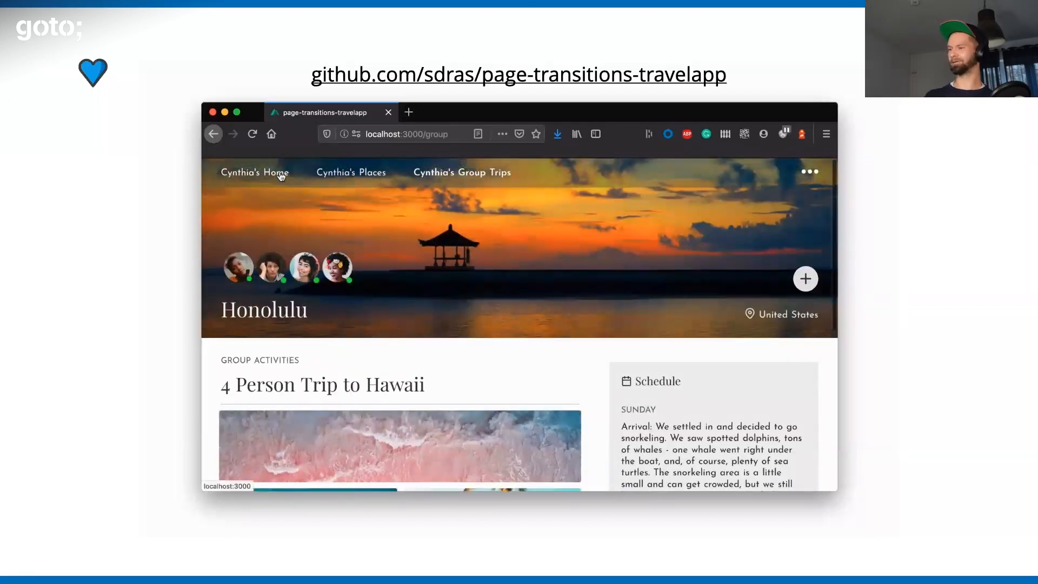
left_click(254, 171)
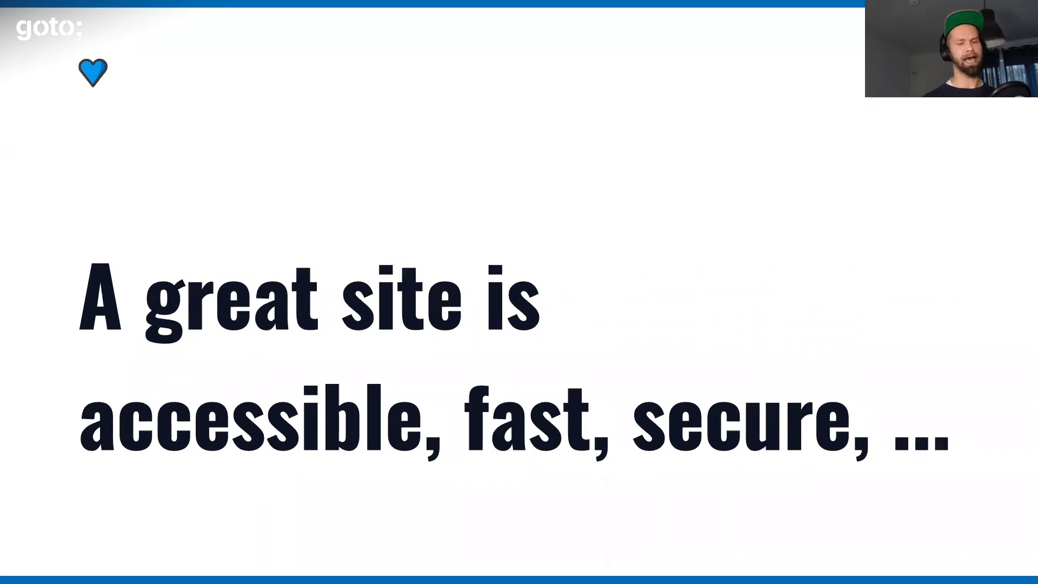
Advance to the '... it's not "easy".' slide.
key("Right")
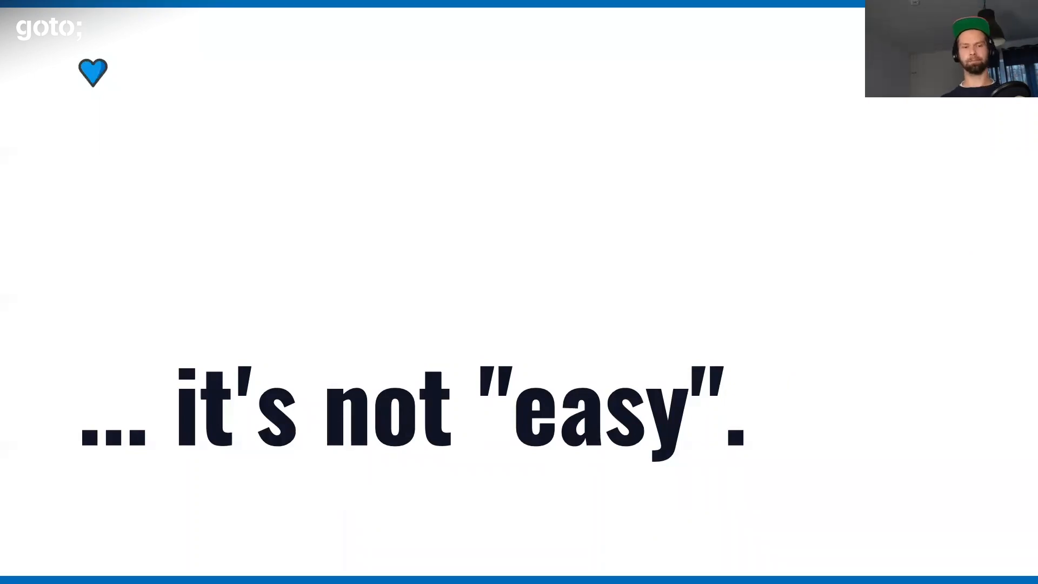
key("Right")
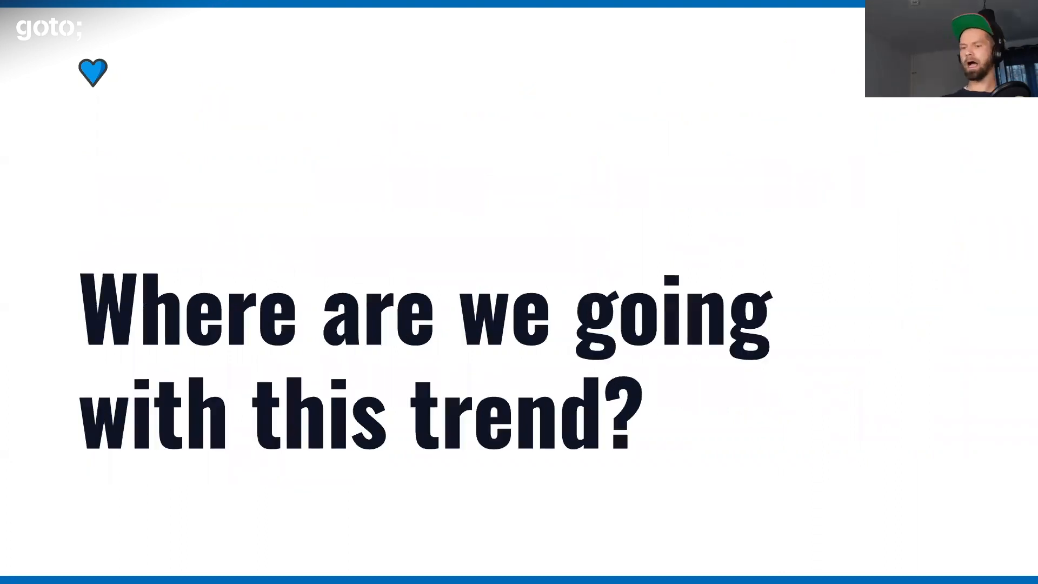
key("Right")
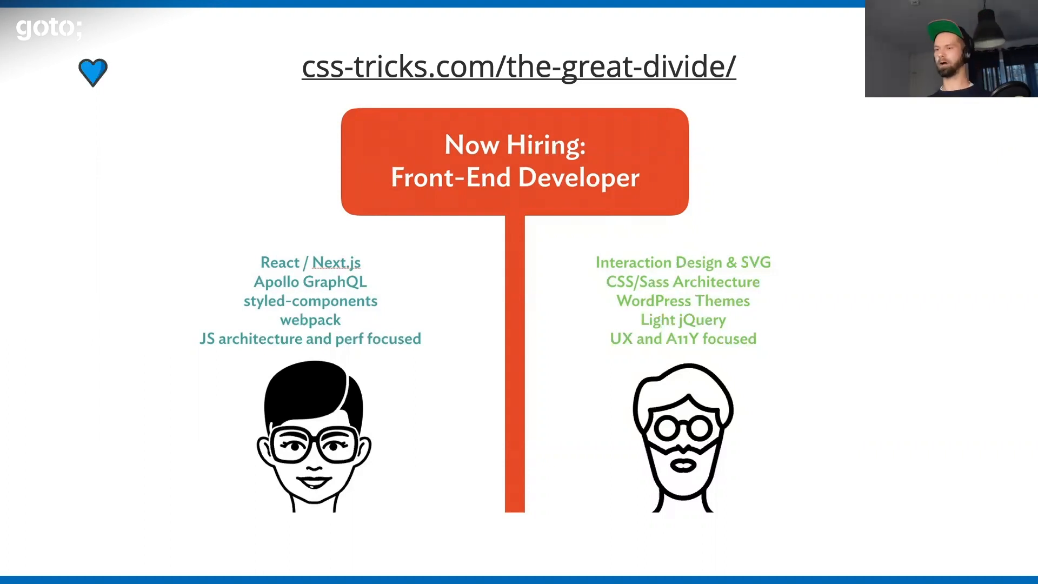
Dim the skill lists, then step forward to the 64% page-weight reduction slide.
key("Right")
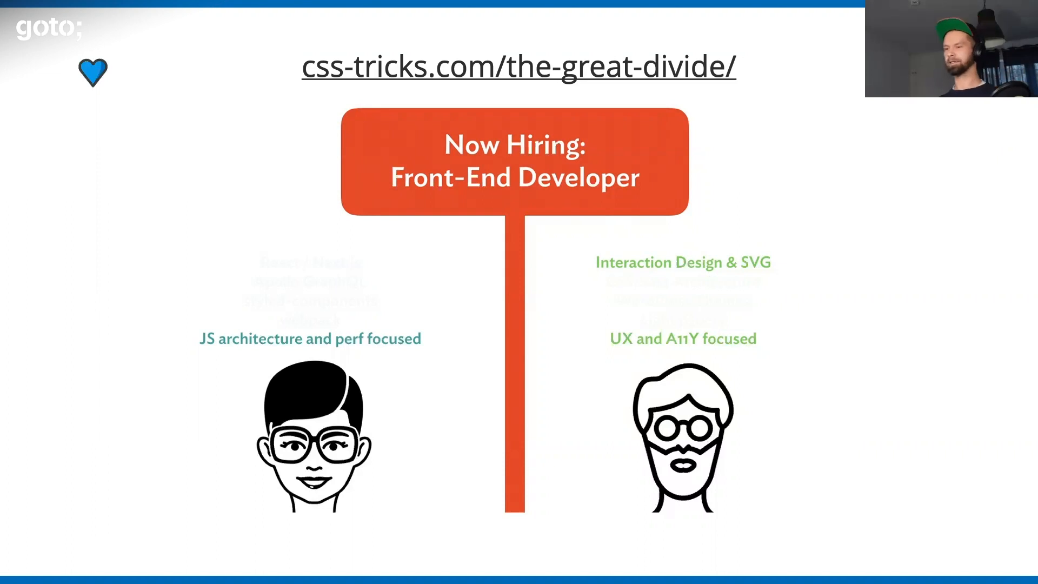
key("Right")
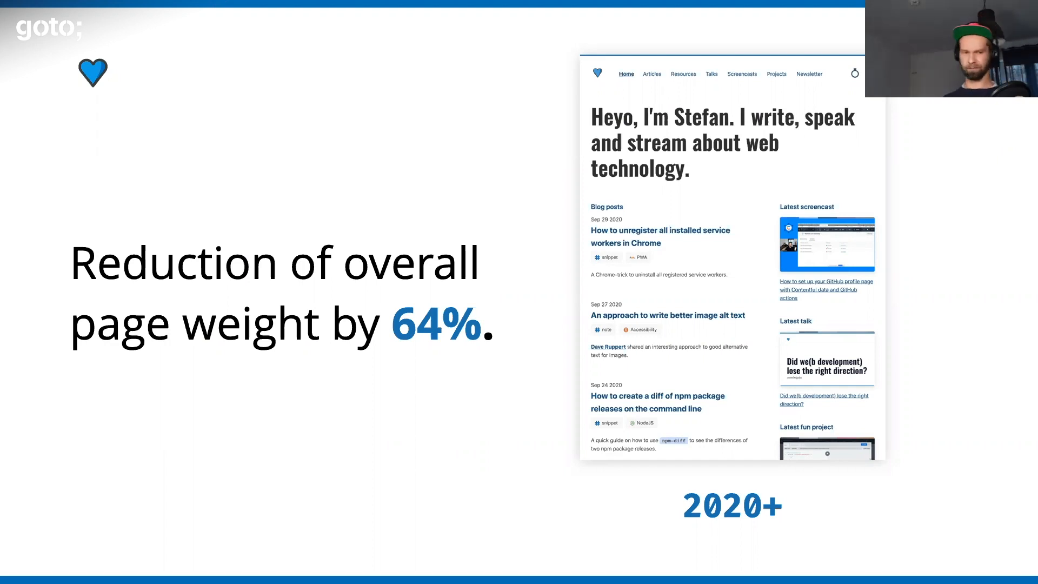
Advance from the 64% page-weight slide to the green Lighthouse score slide.
key("Right")
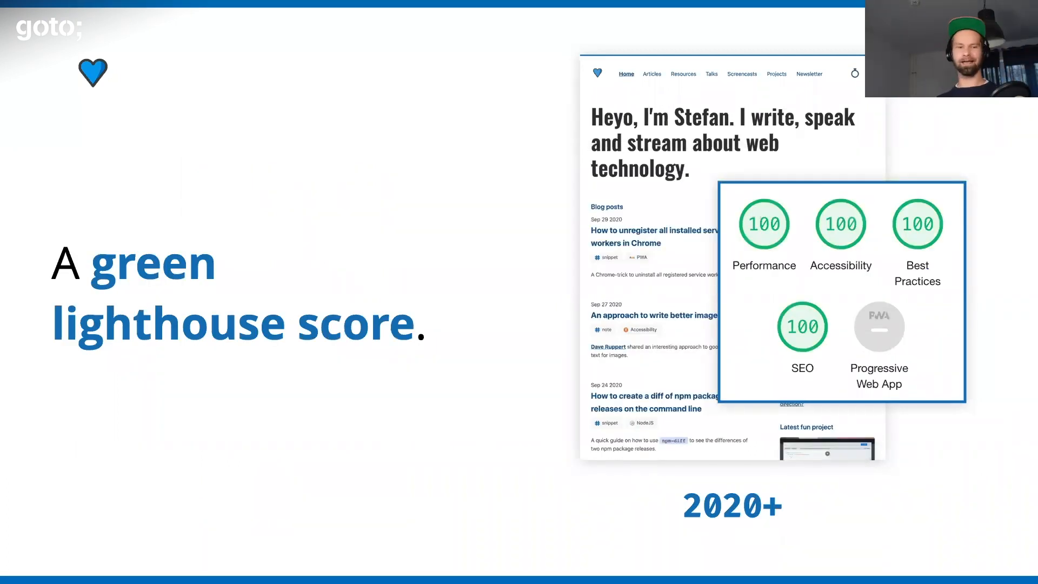
Advance to the slide claiming a better user experience for the 2020+ site.
key("Right")
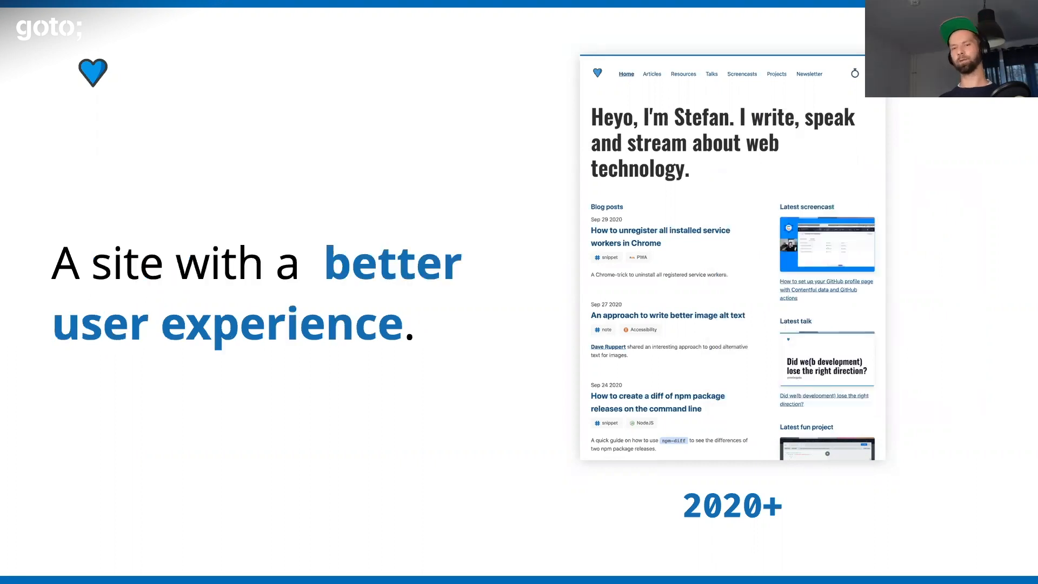